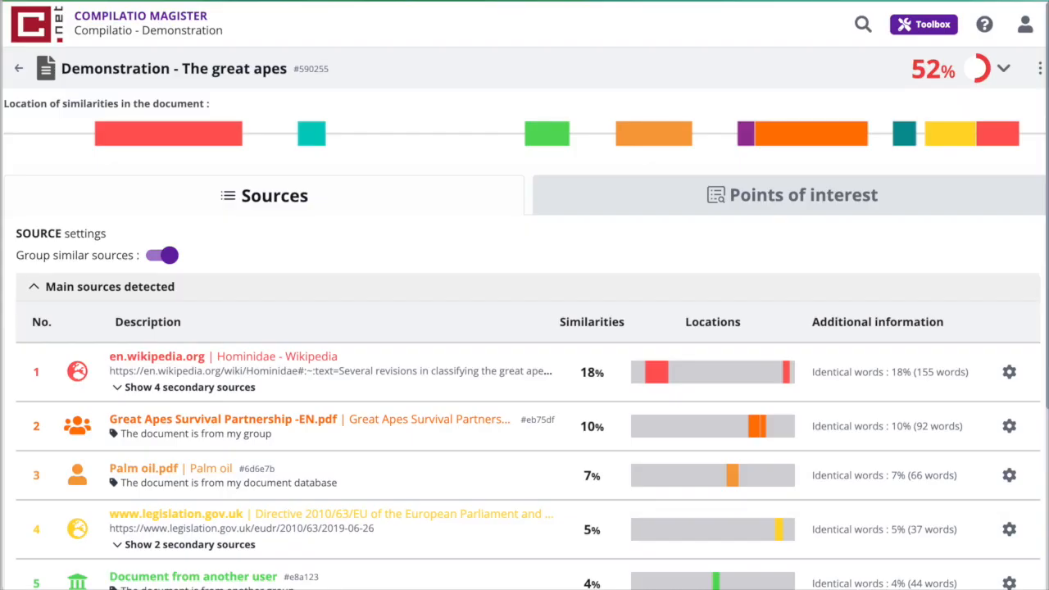
mouse_move(955, 69)
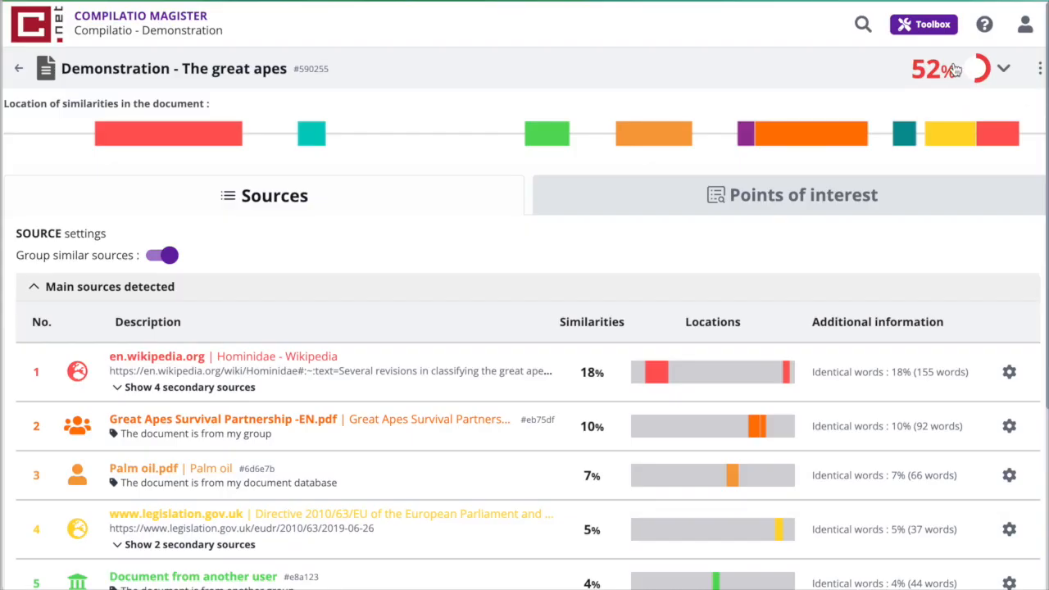
mouse_move(953, 67)
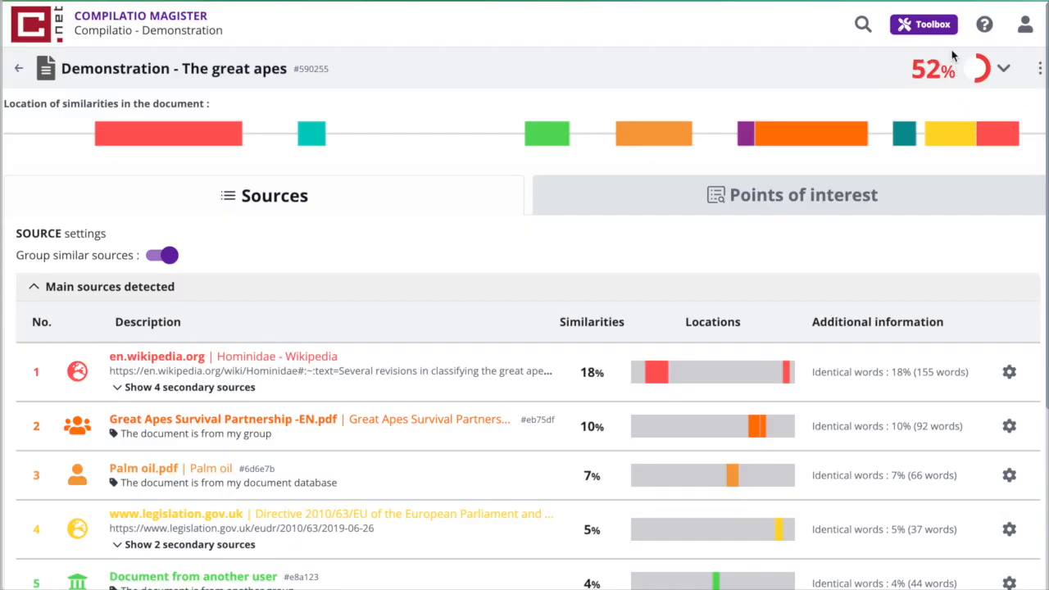
mouse_move(918, 98)
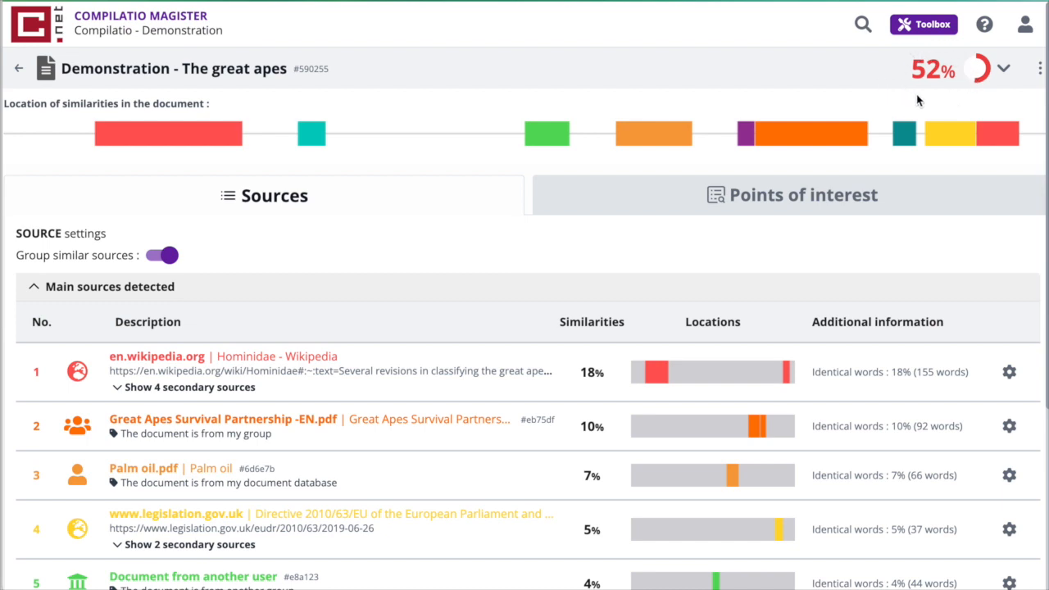
mouse_move(951, 104)
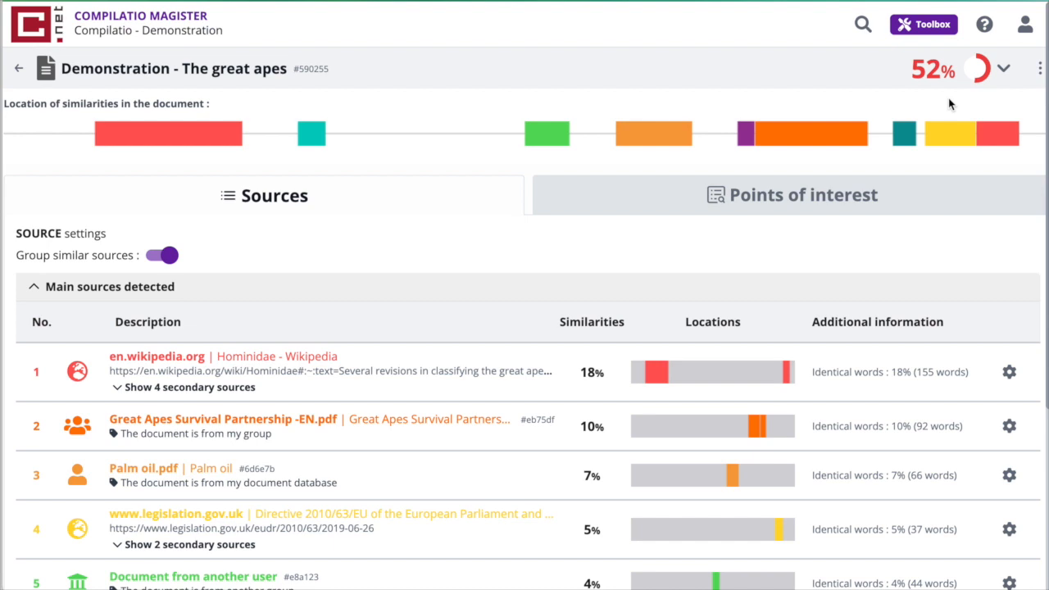
mouse_move(965, 110)
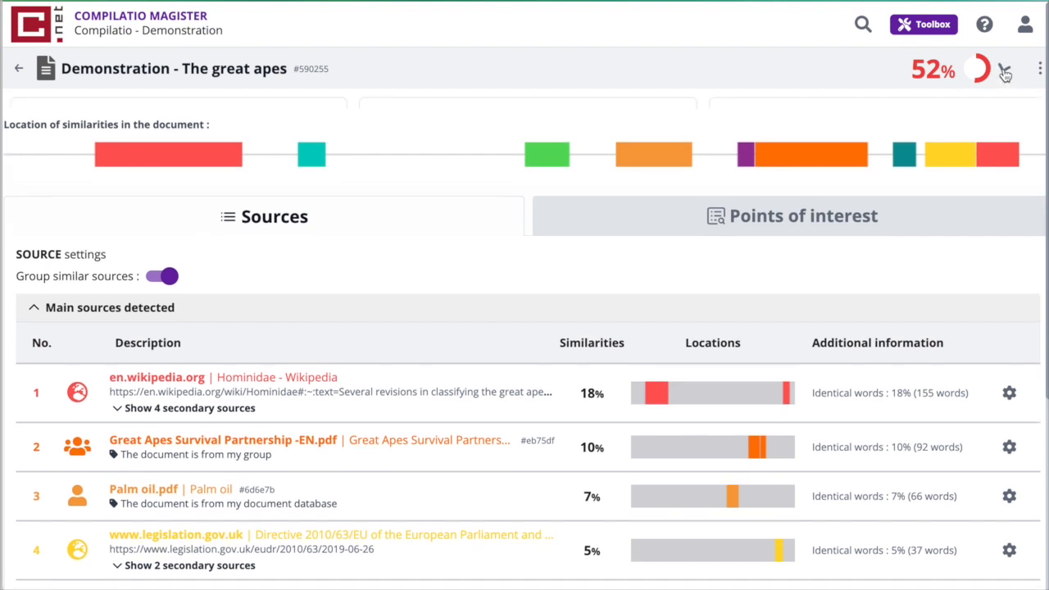
Enable 'Ignore text between quotation marks' and 'Ignore similarities of mentioned sources' in the score breakdown
click(1004, 69)
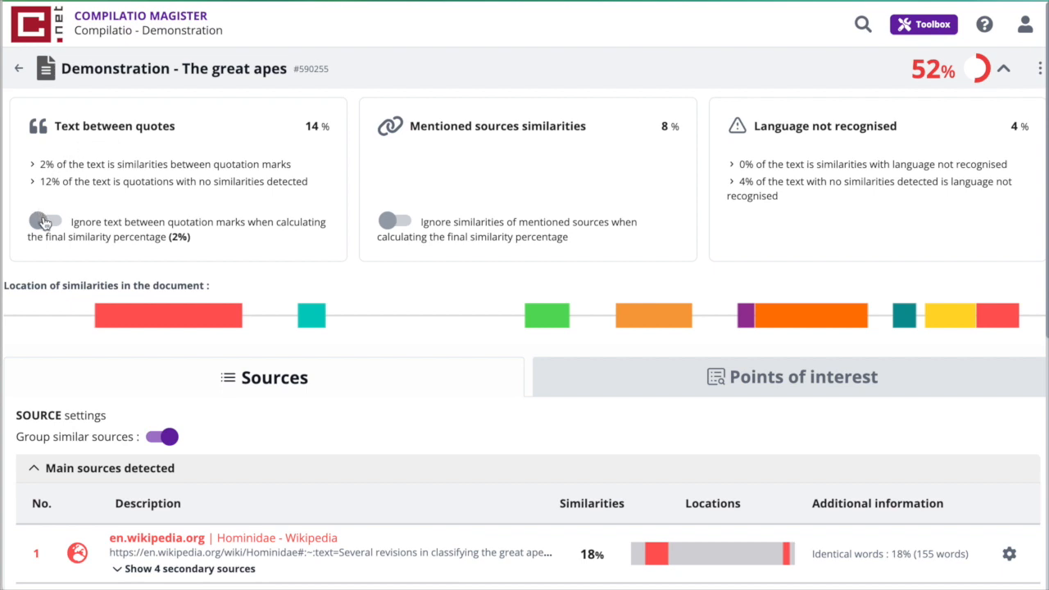
click(46, 221)
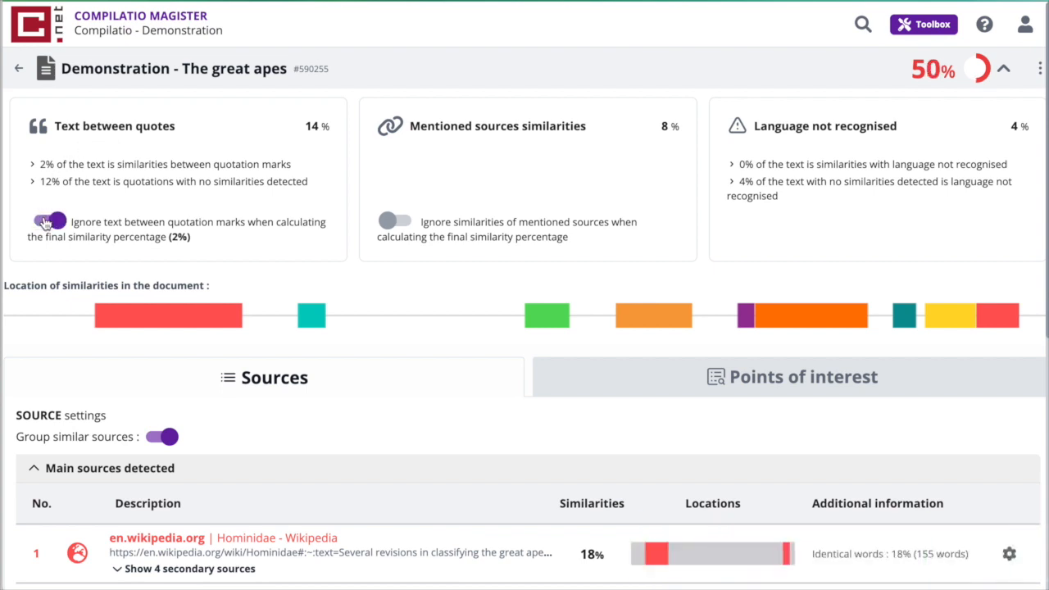
click(49, 222)
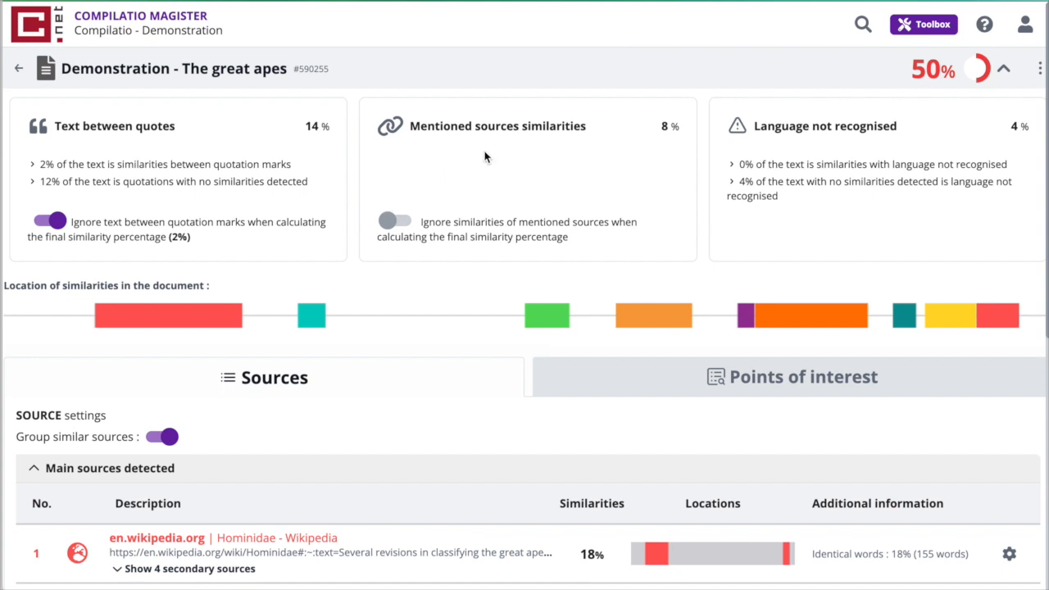
click(396, 221)
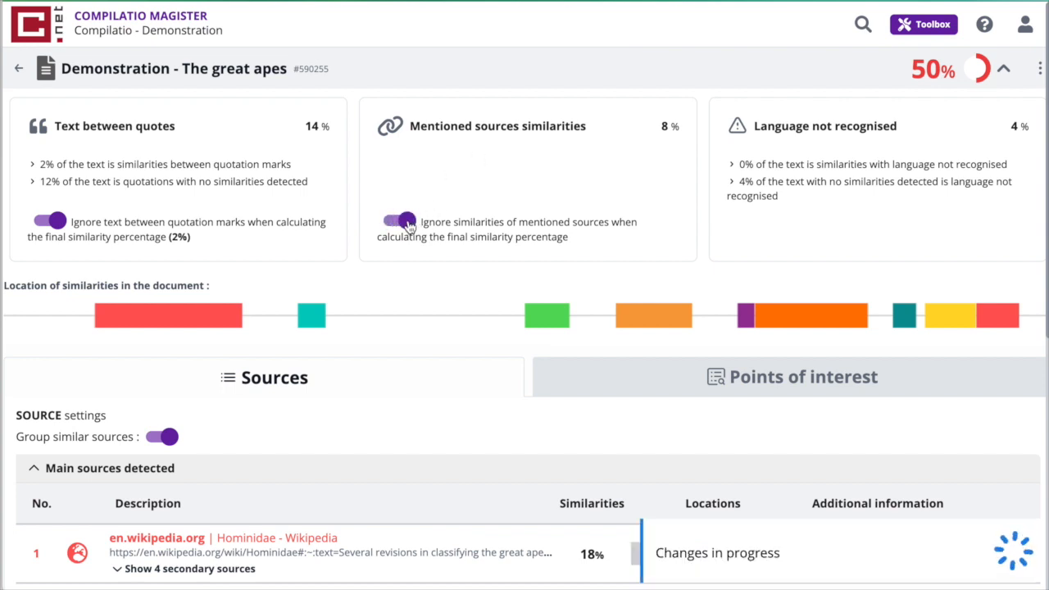
click(399, 221)
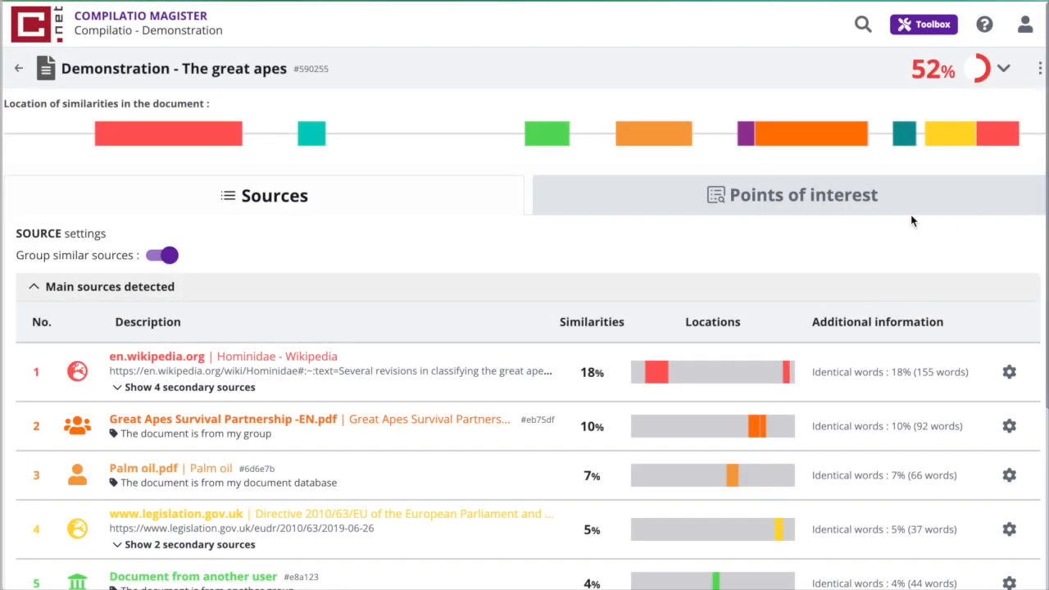
mouse_move(522, 191)
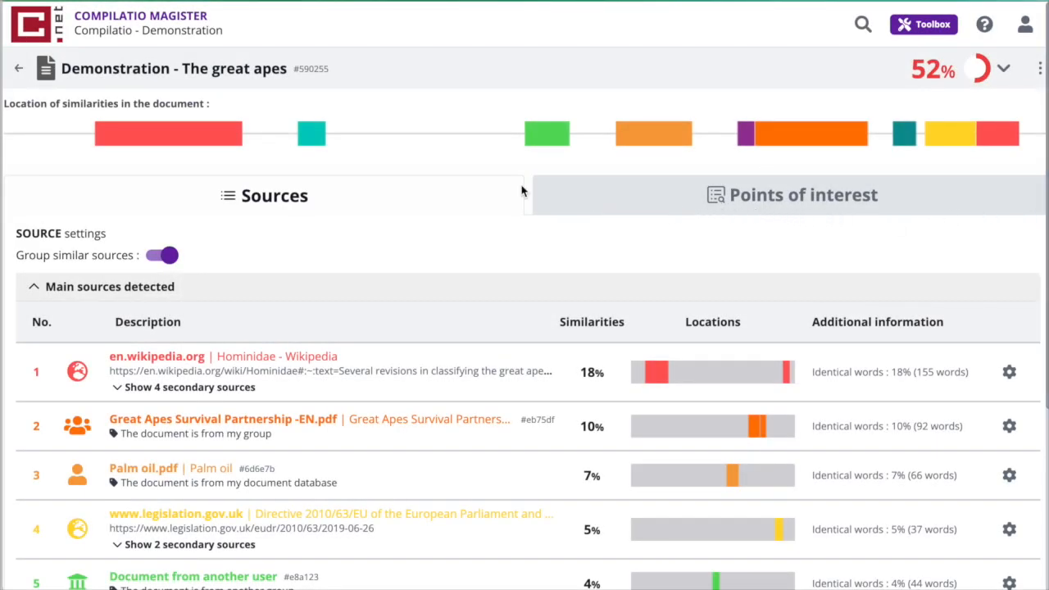
mouse_move(422, 159)
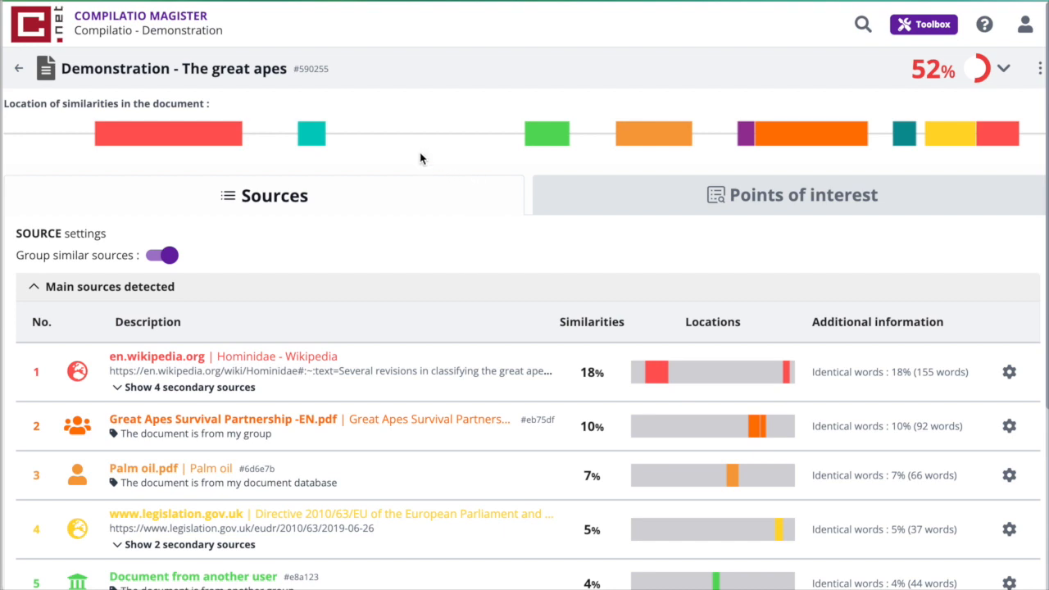
mouse_move(355, 158)
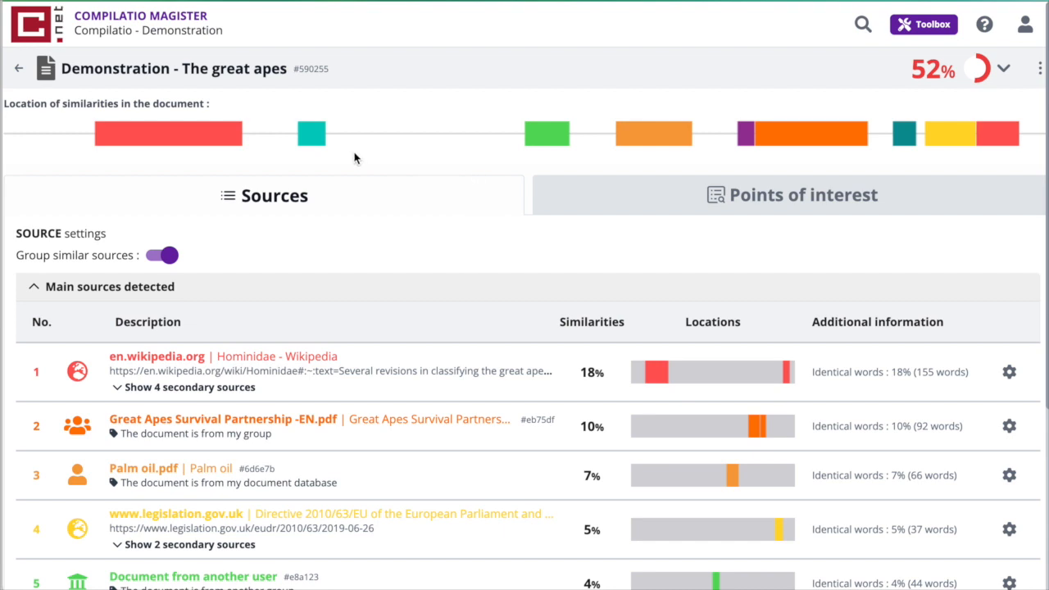
mouse_move(186, 141)
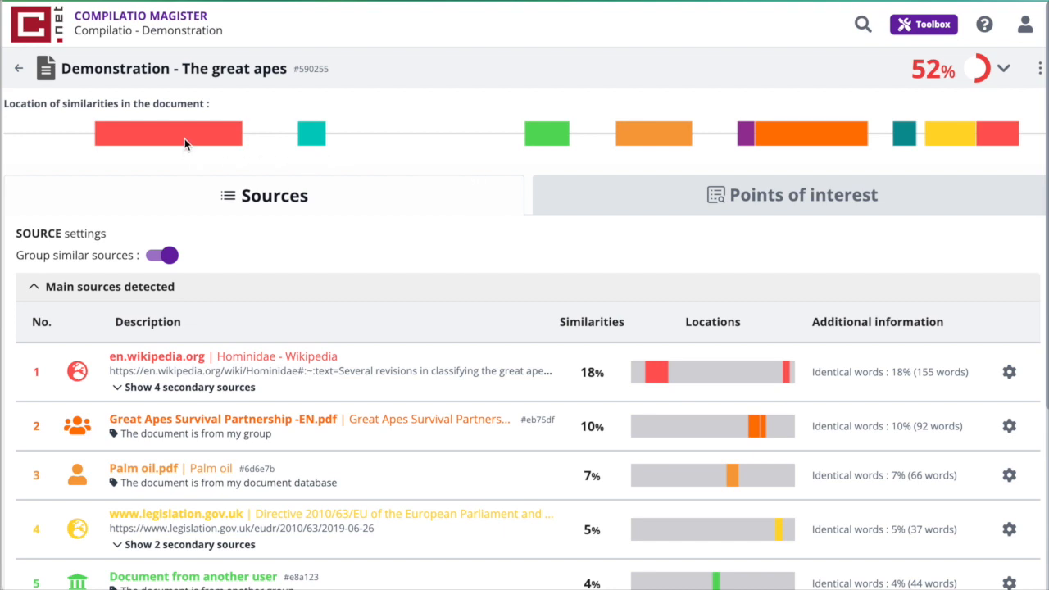
mouse_move(826, 174)
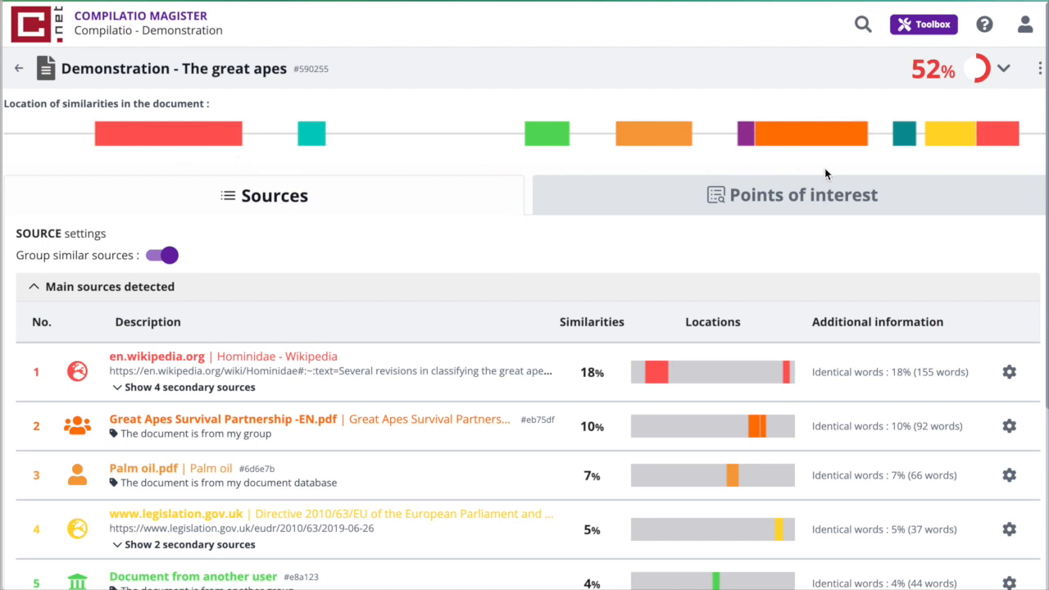
mouse_move(1003, 137)
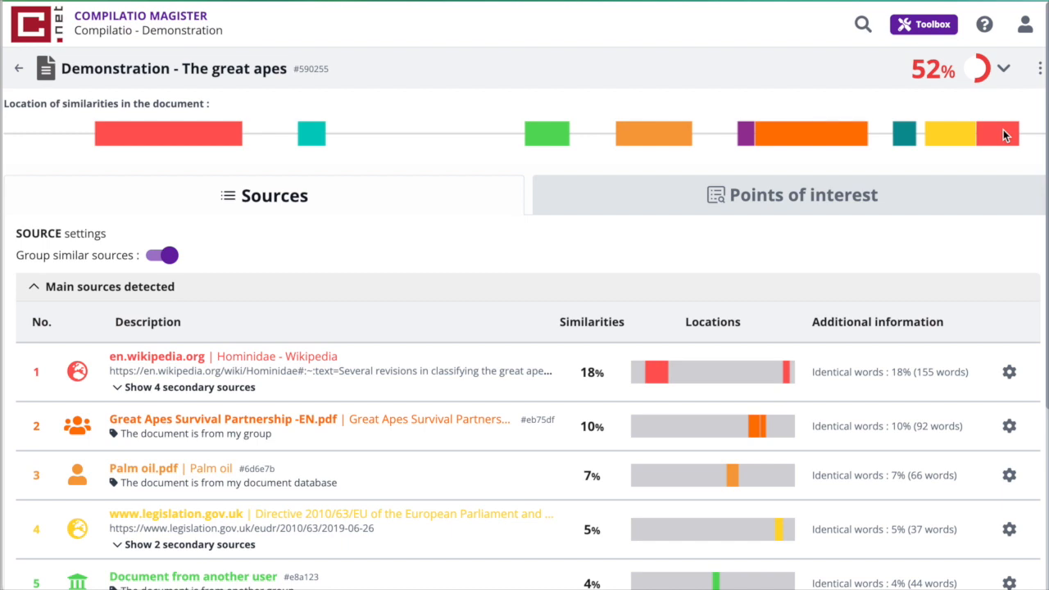
mouse_move(620, 162)
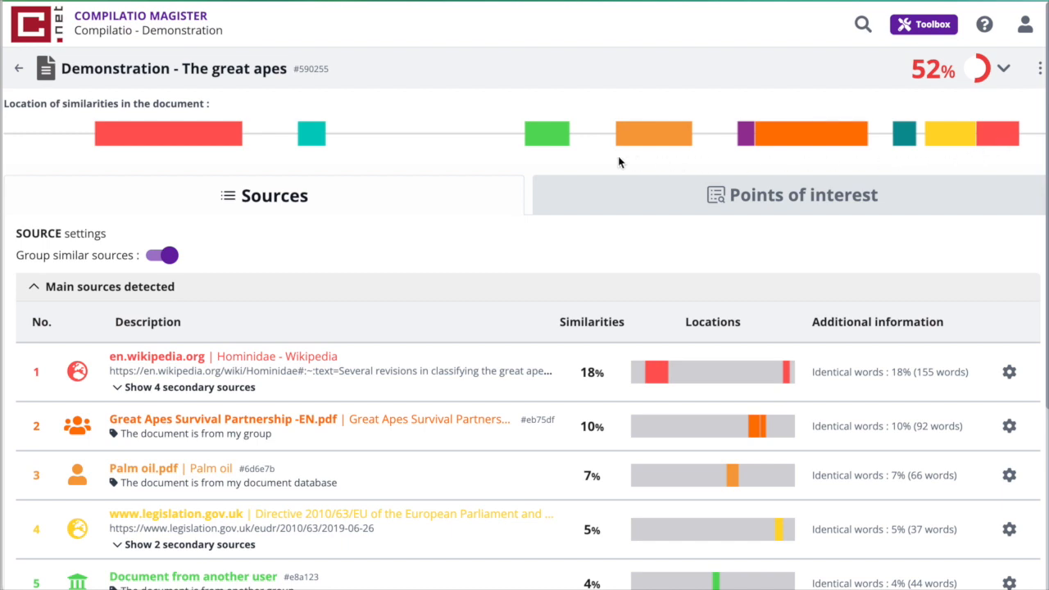
mouse_move(310, 134)
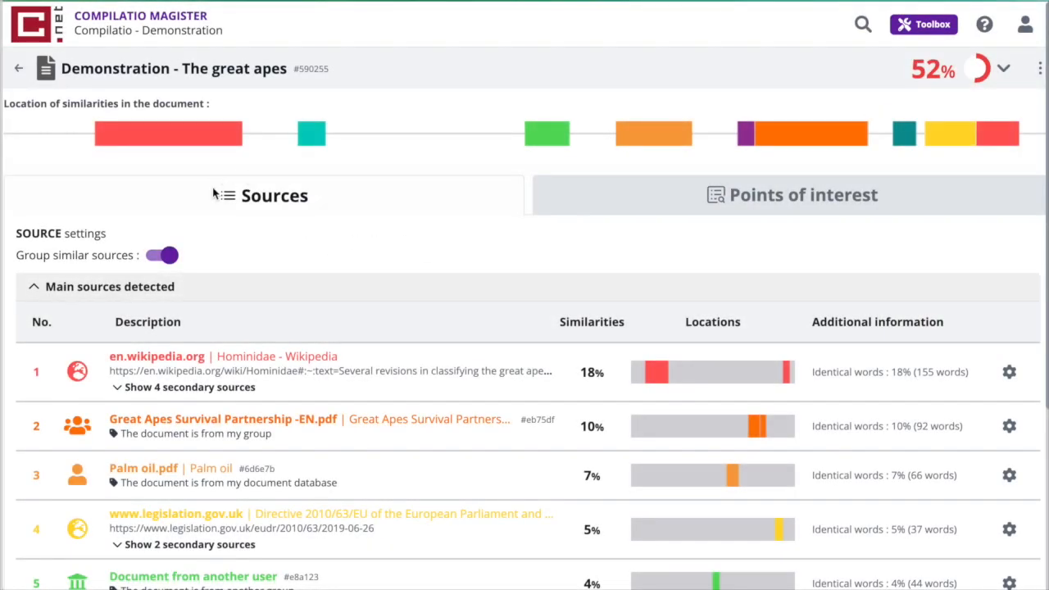
mouse_move(691, 201)
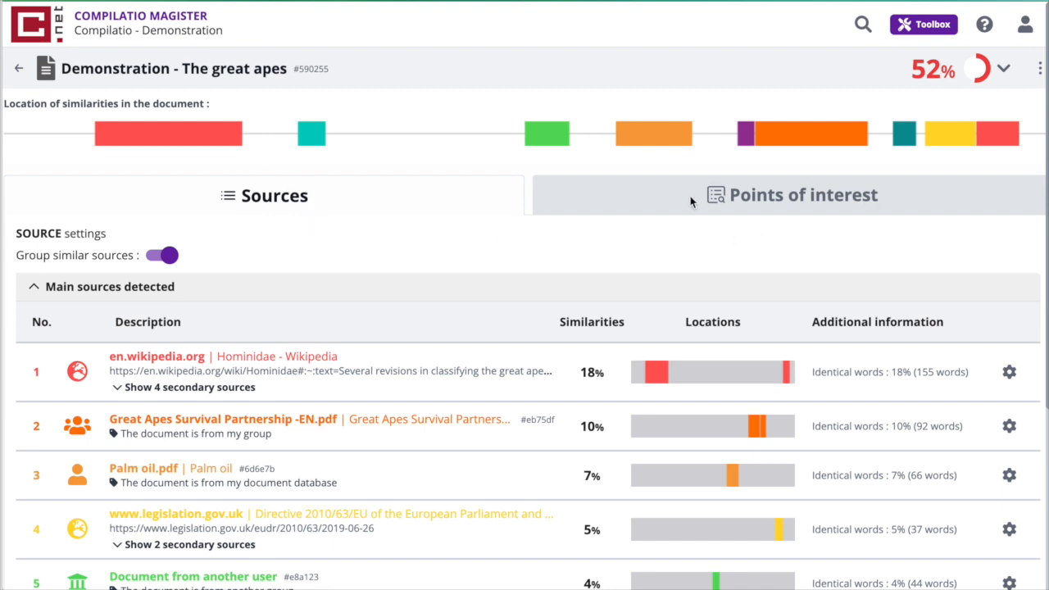
mouse_move(577, 388)
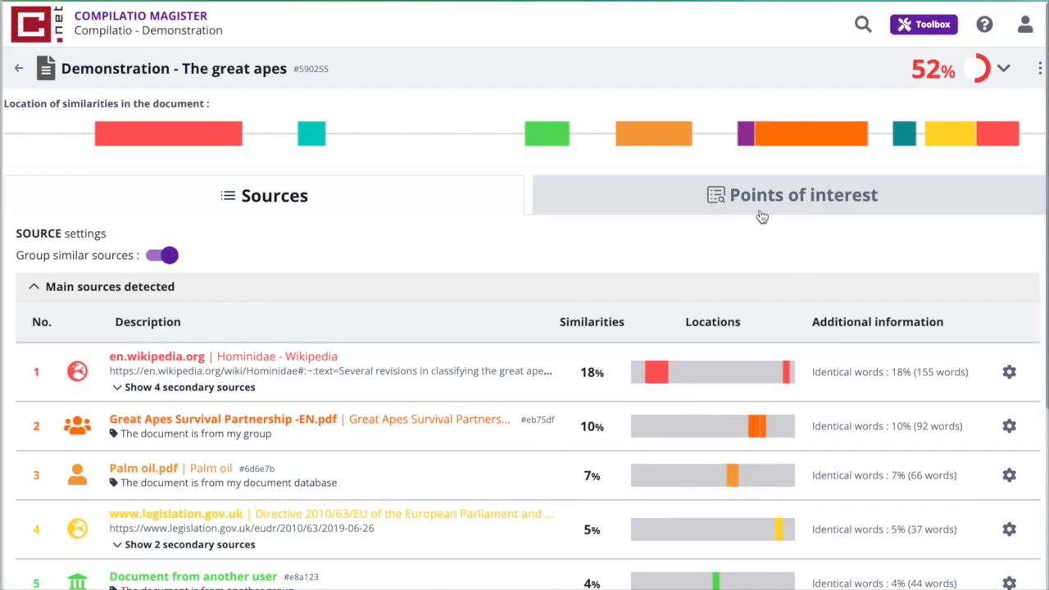
Show the Points of interest view, with passages highlighted and linked to numbered sources
click(802, 194)
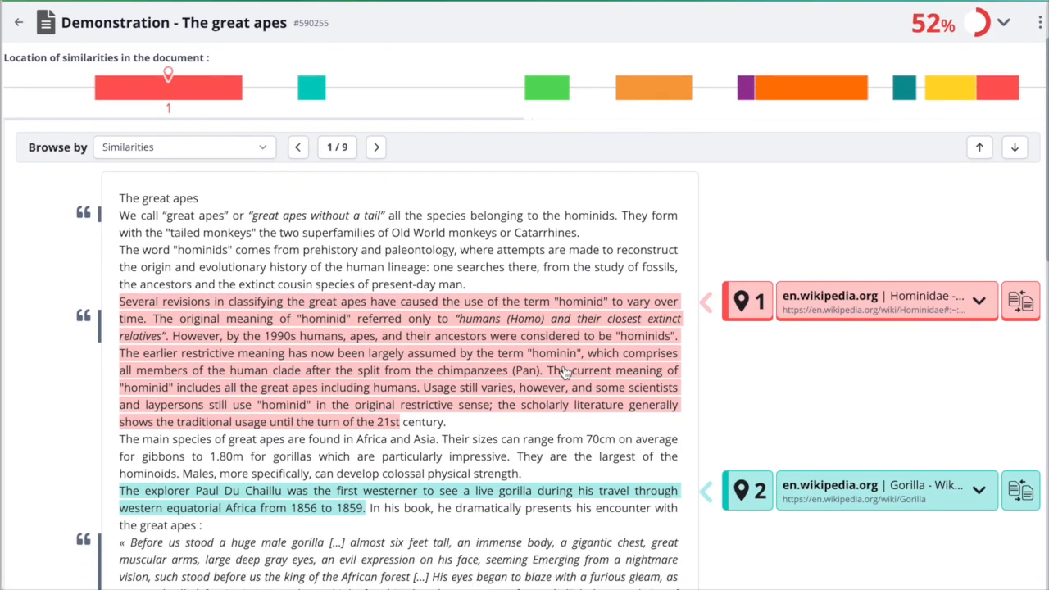